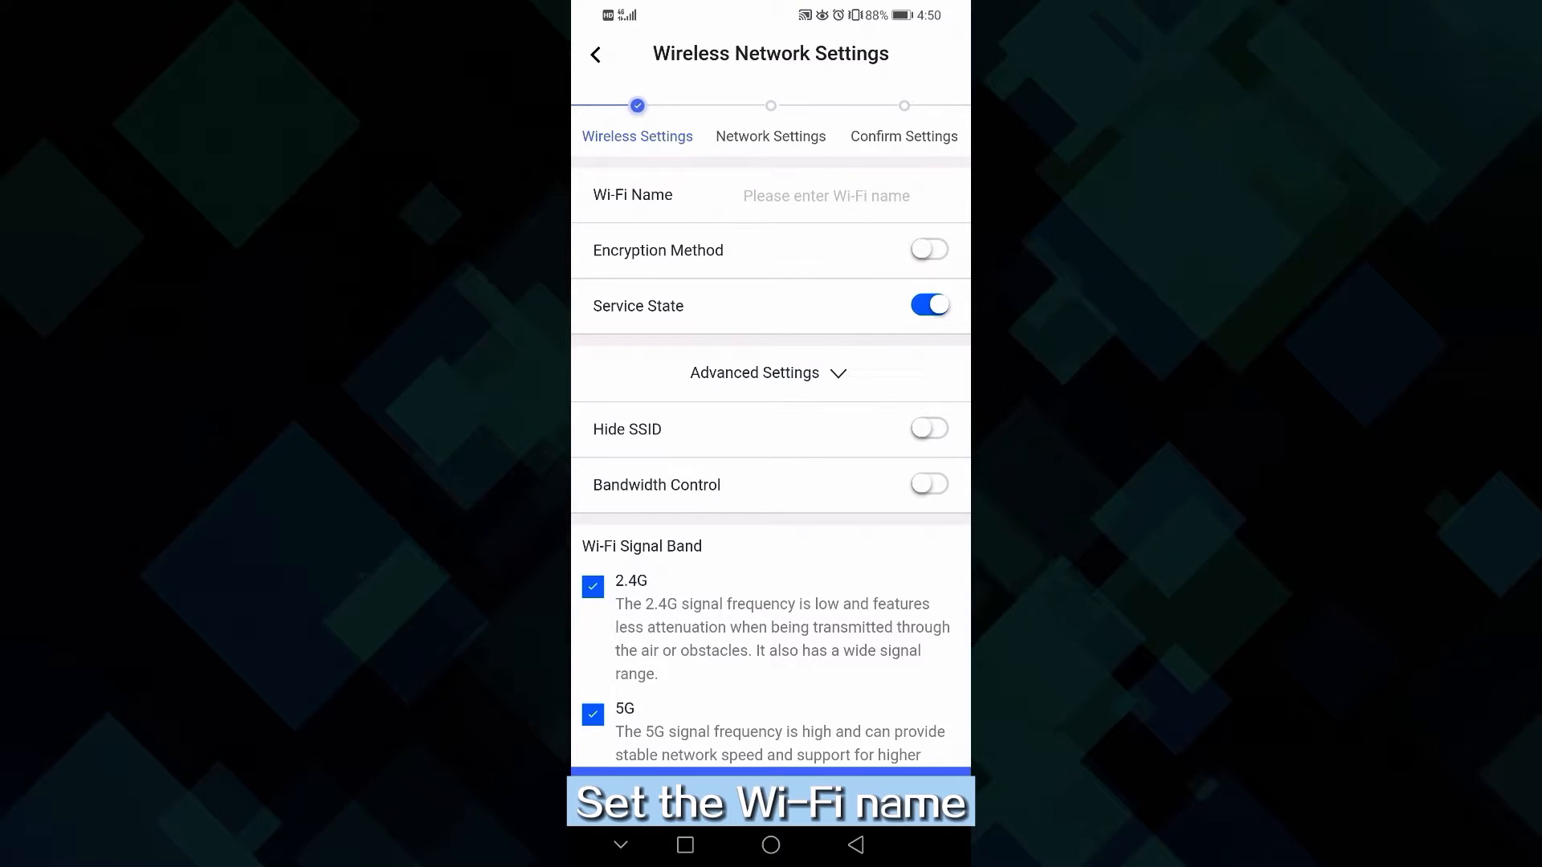
- Name the new Wi-Fi 'office' and turn on Encryption Method so a password is required
left_click(826, 196)
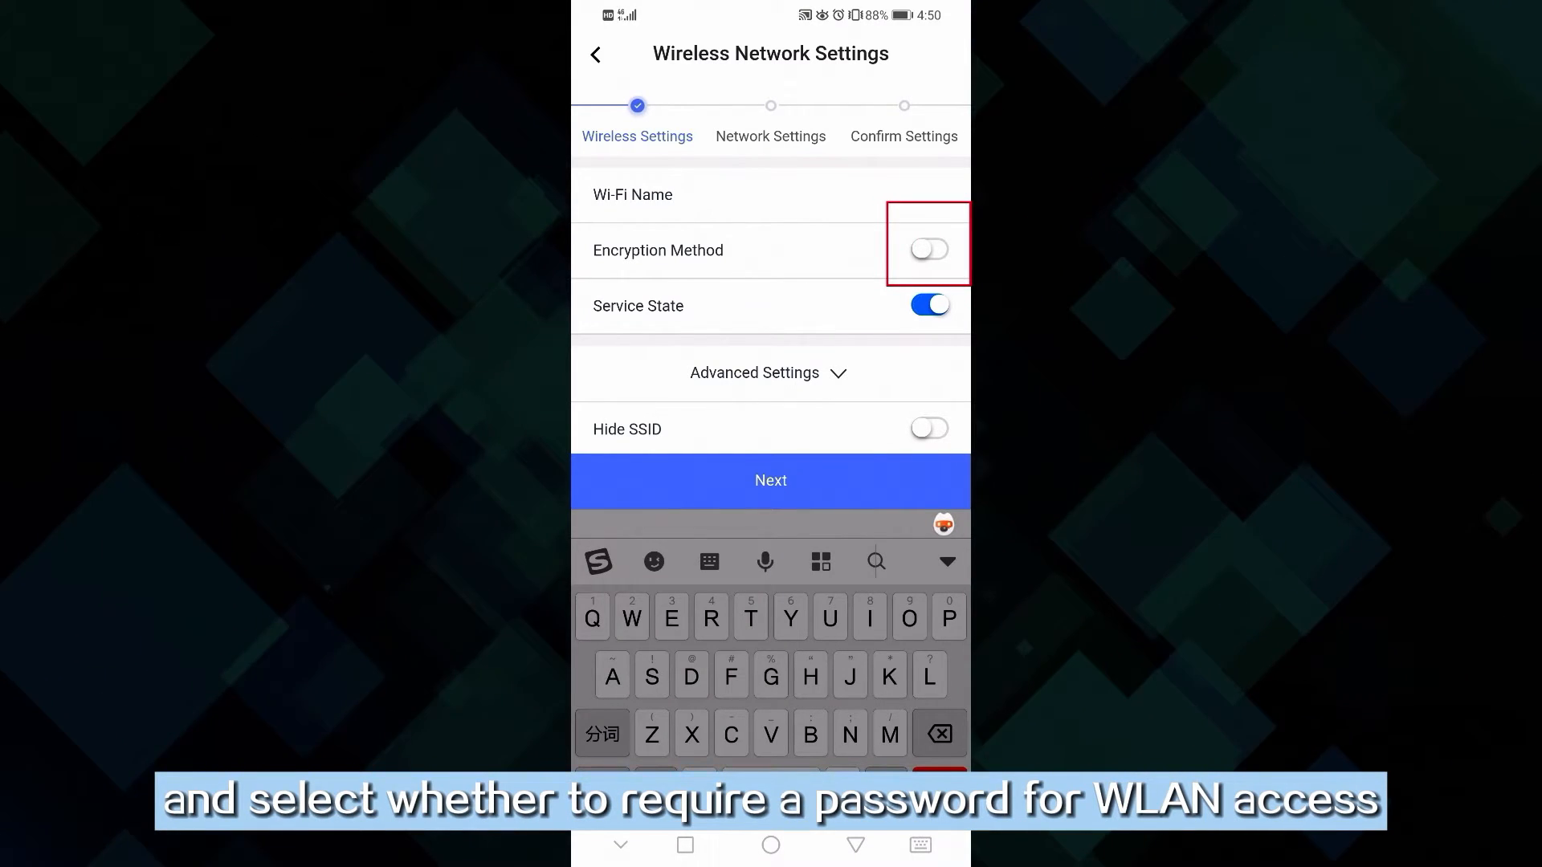
type("office")
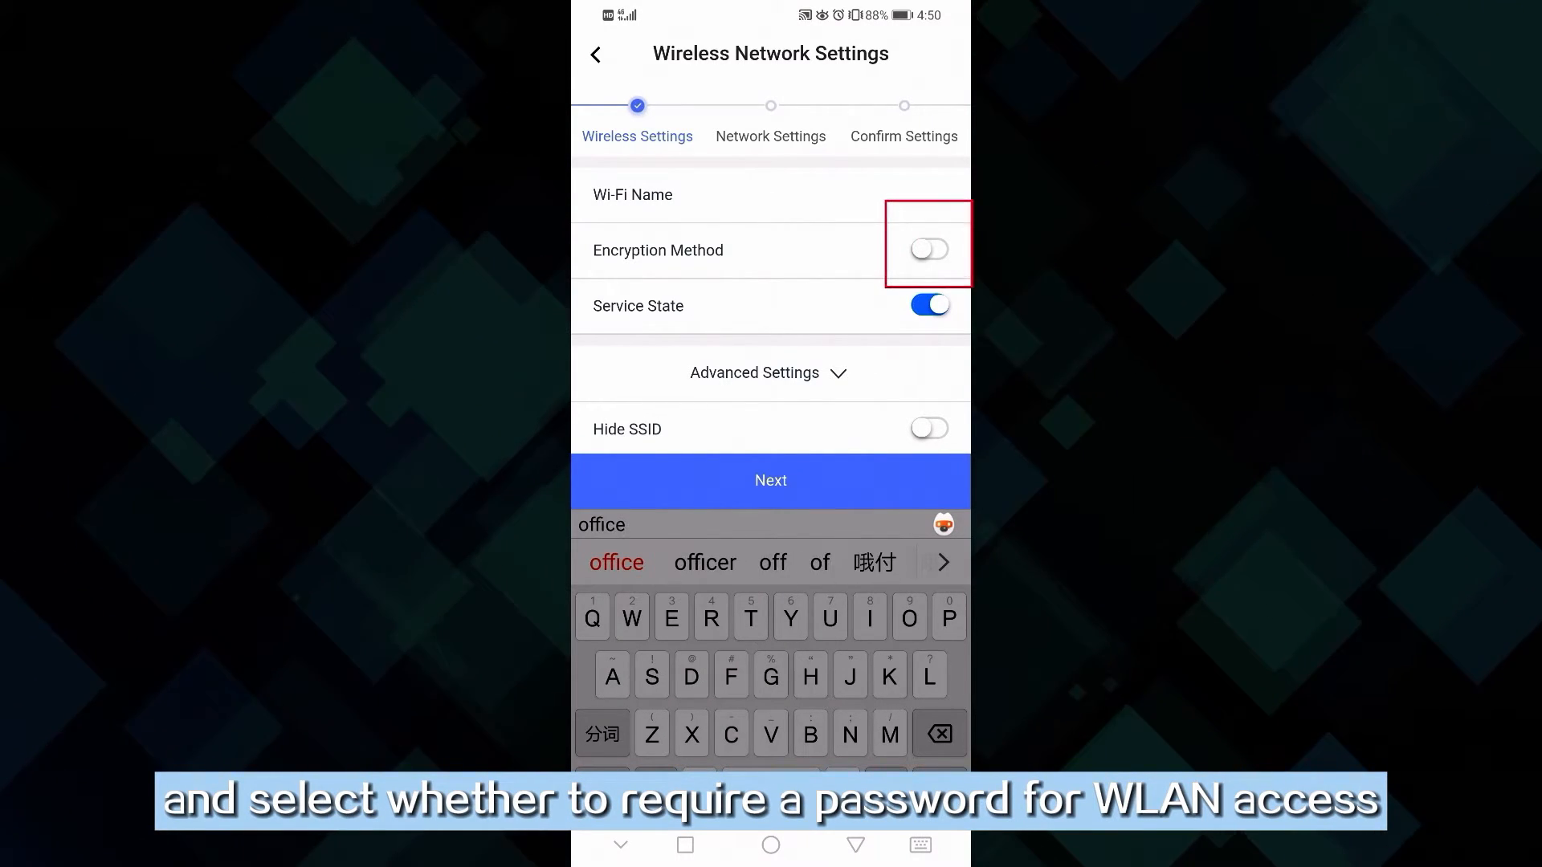
left_click(926, 249)
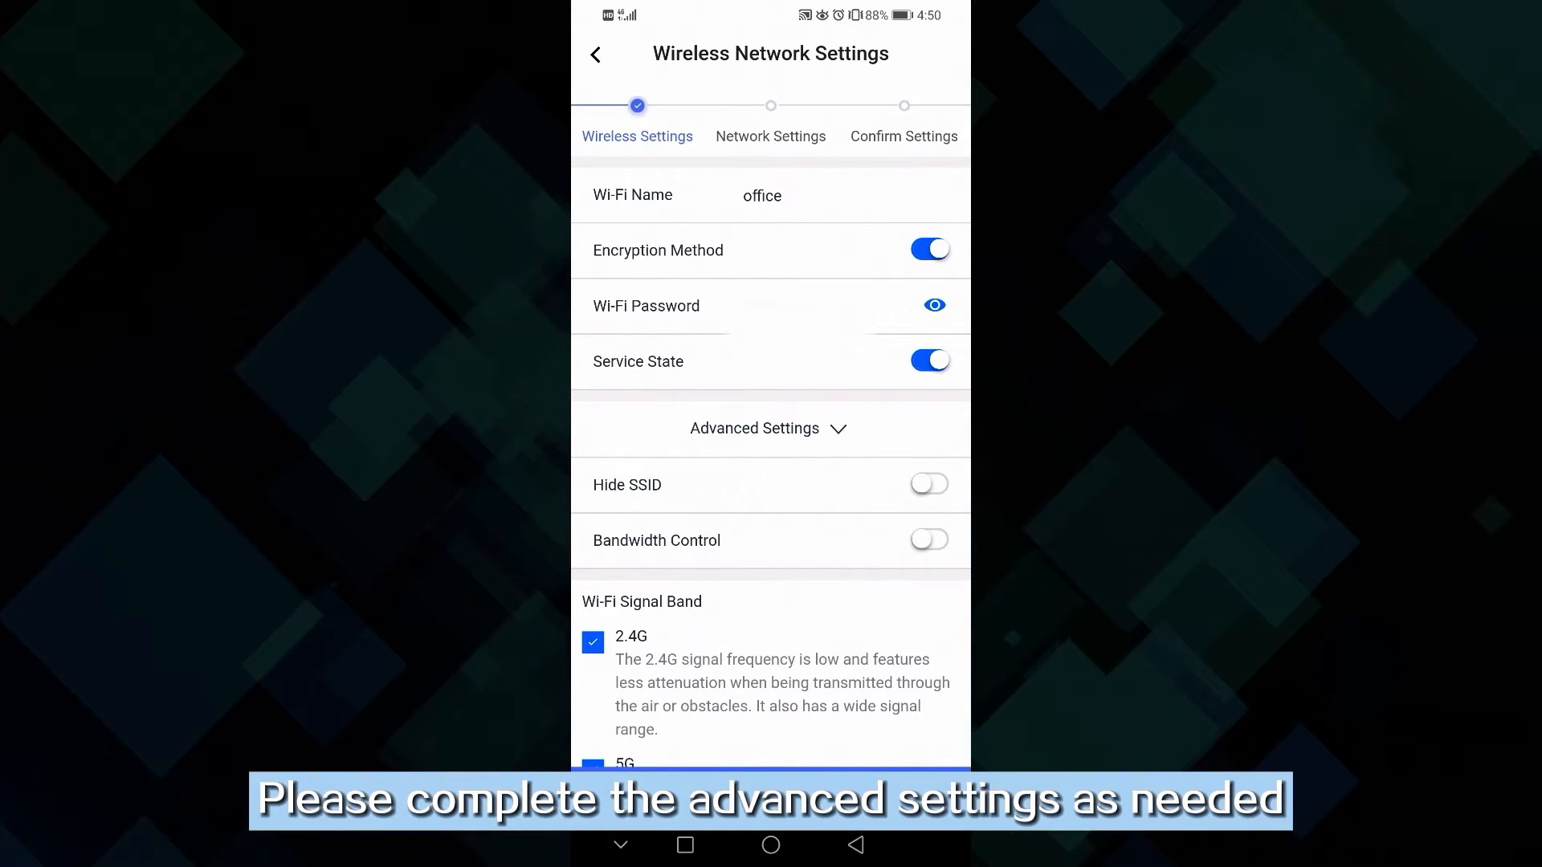
- Accept the wireless settings, review the gateway/DHCP details under Advanced Settings, and accept the VLAN 50 network settings
scroll("down", 3)
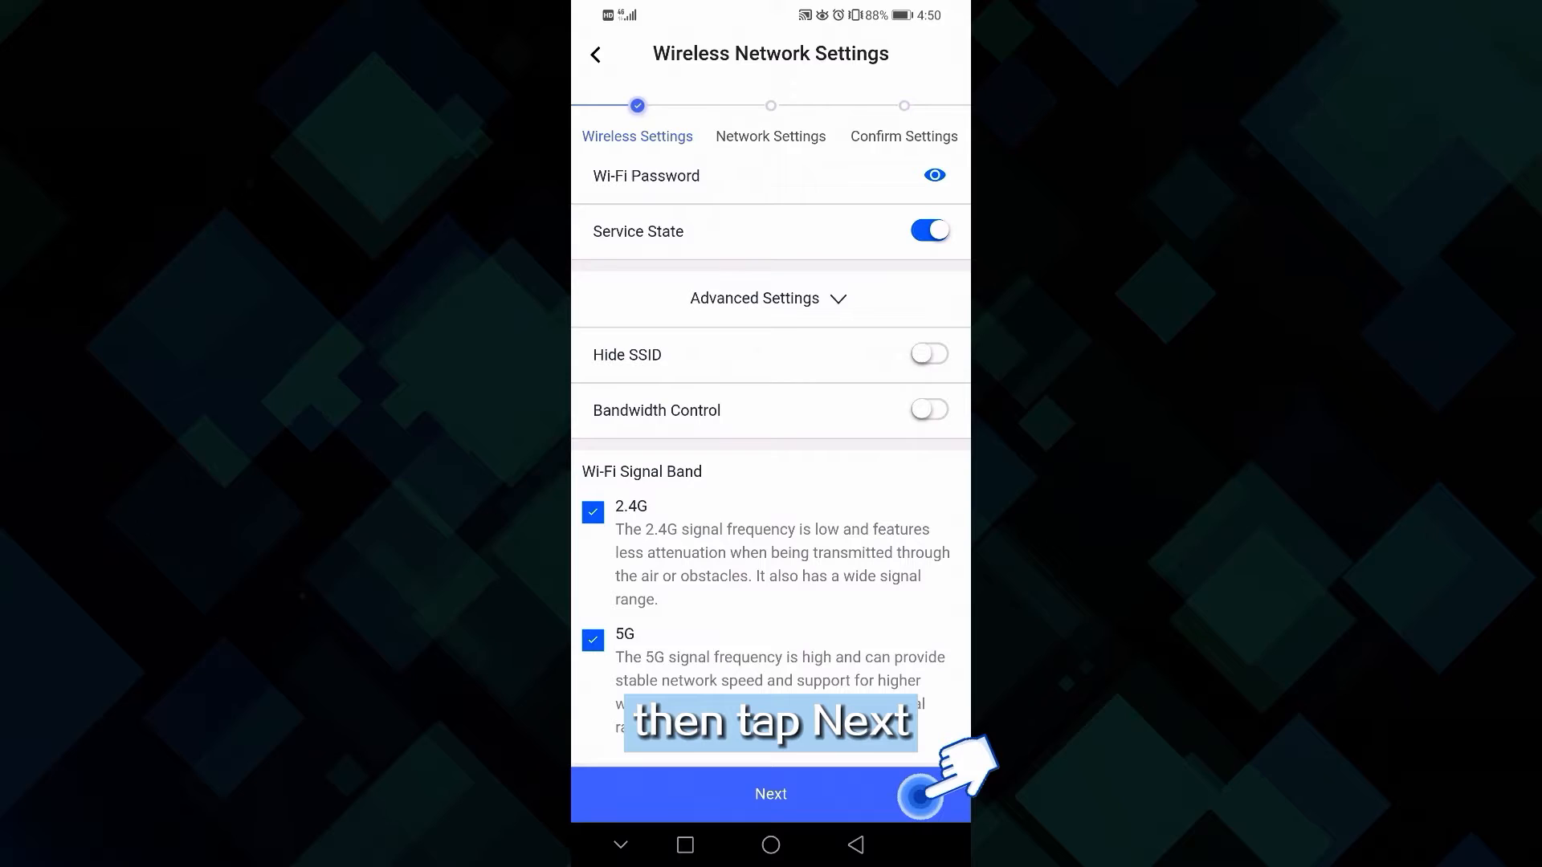
left_click(769, 793)
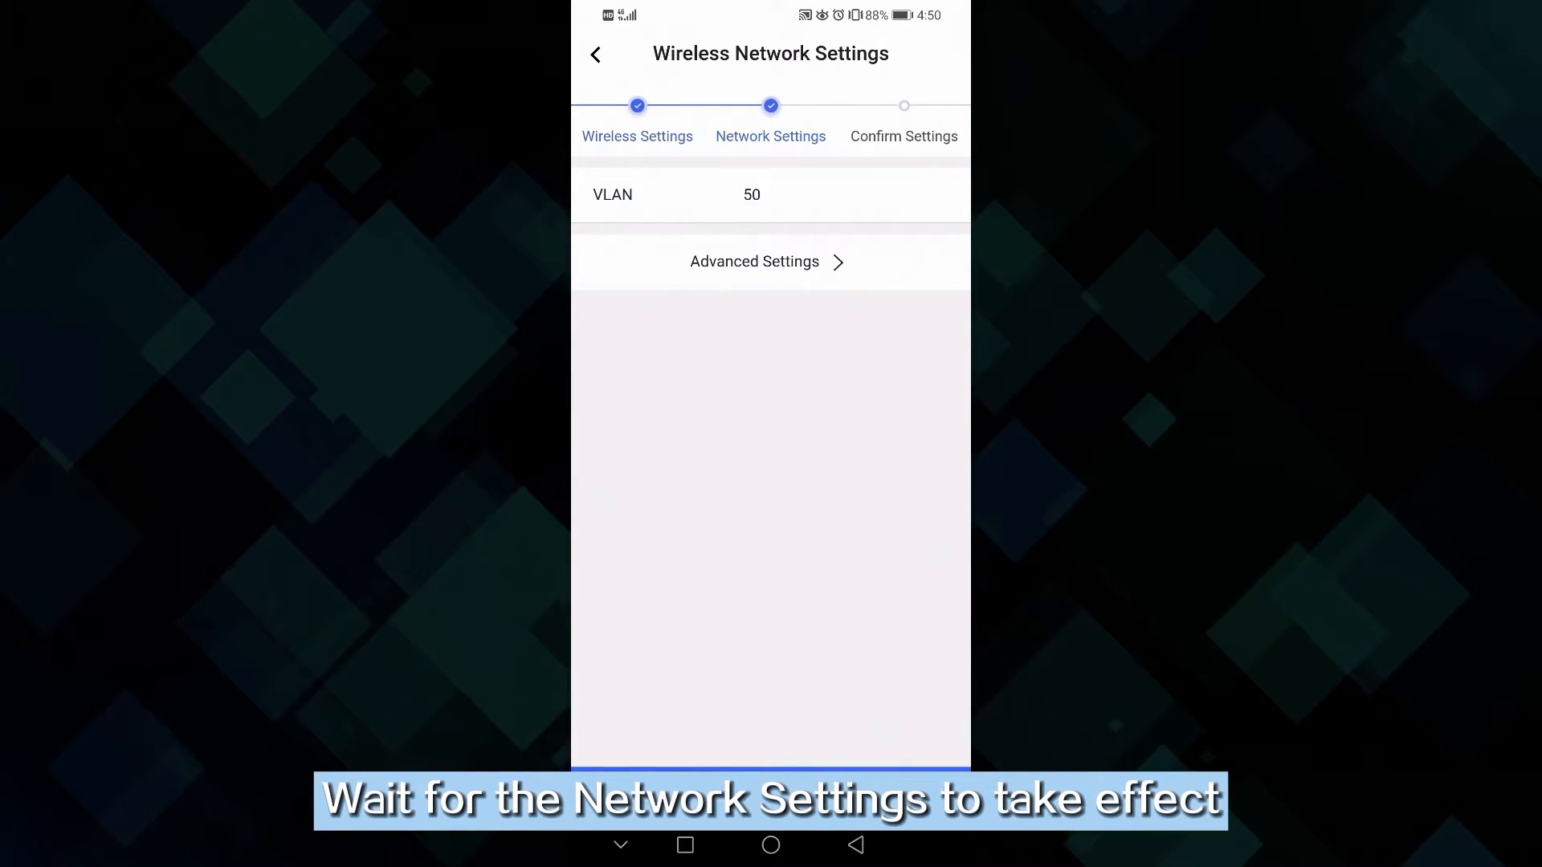
left_click(769, 262)
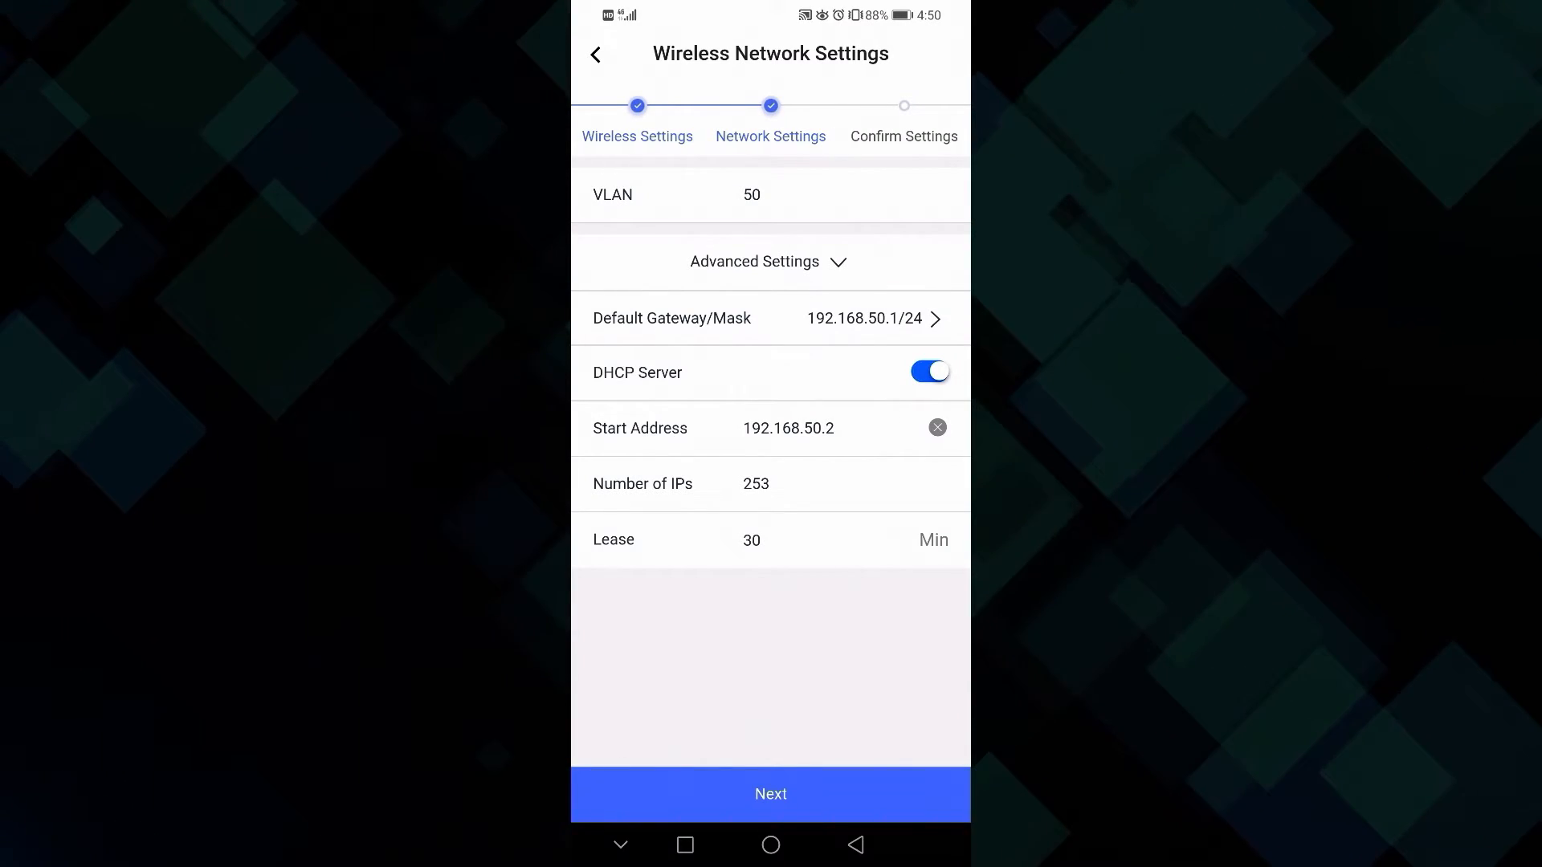
left_click(755, 262)
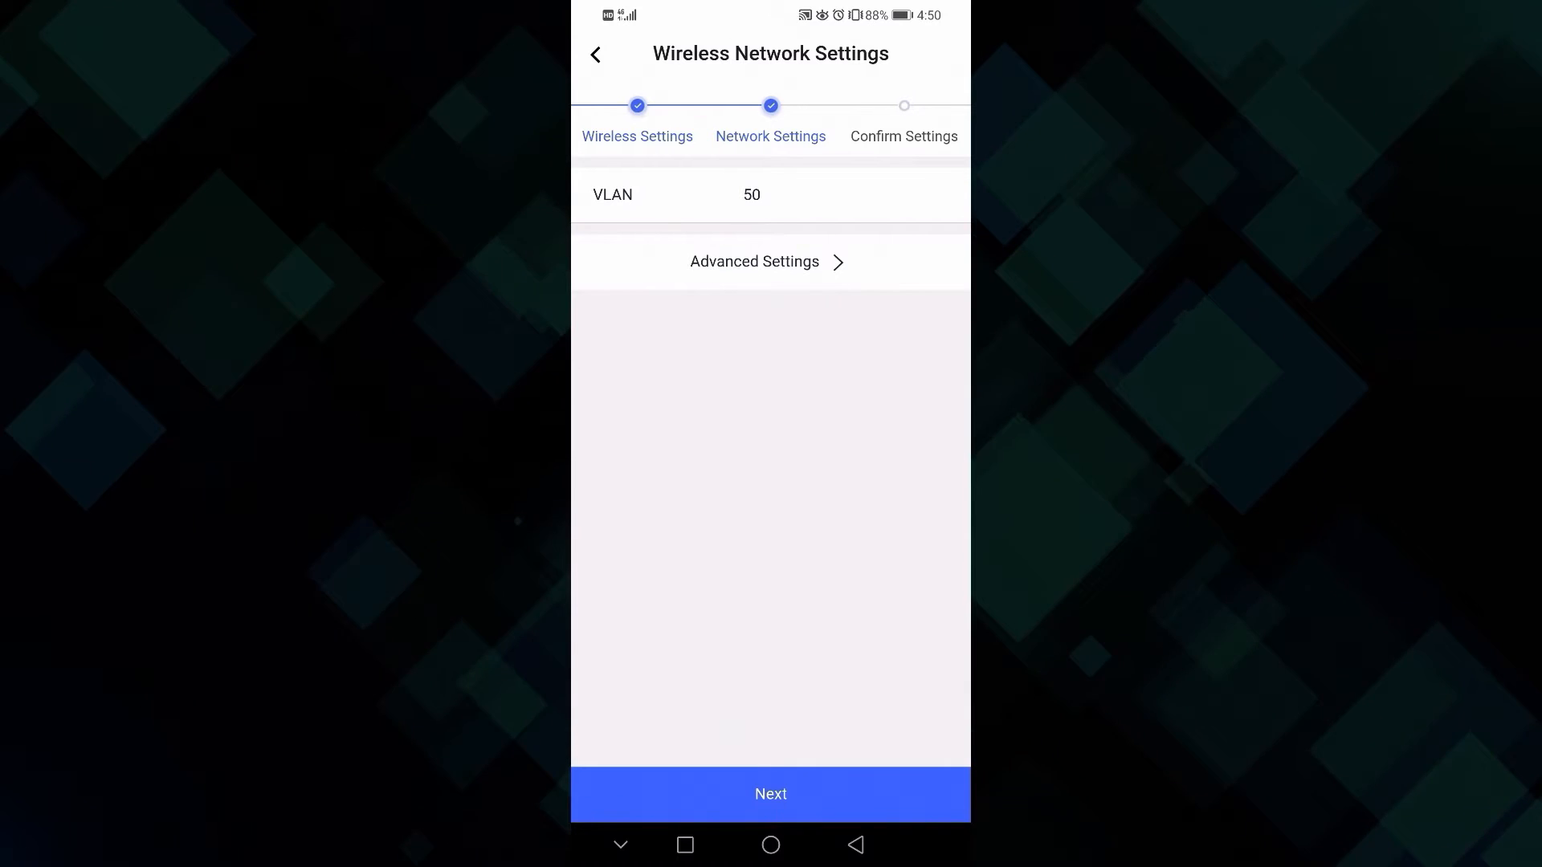
left_click(770, 794)
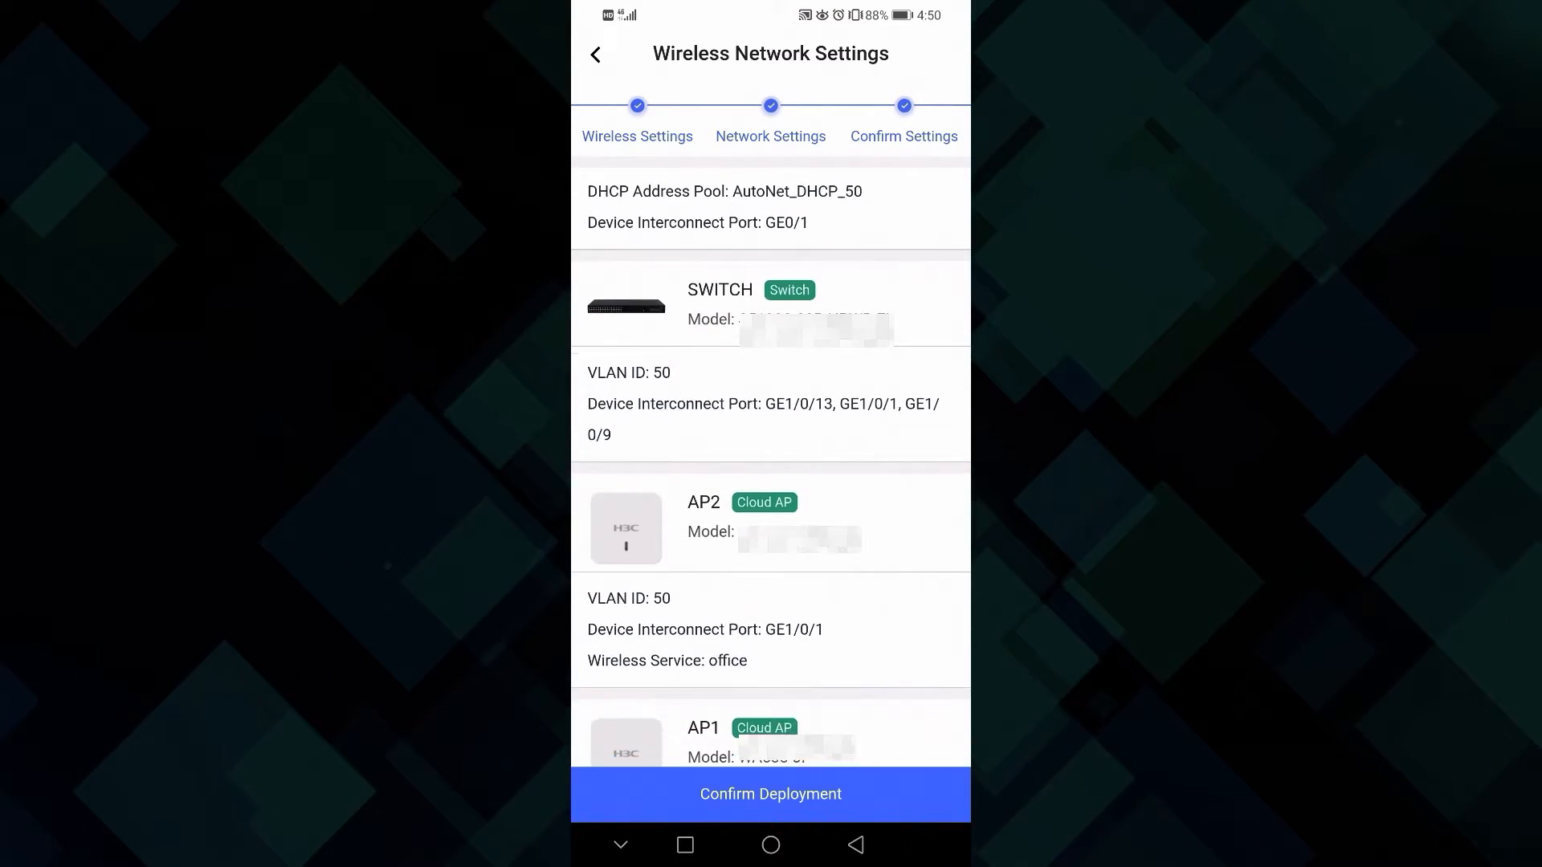
- Review the Confirm Settings summary and confirm deployment of the office network to the devices
scroll("down", 3)
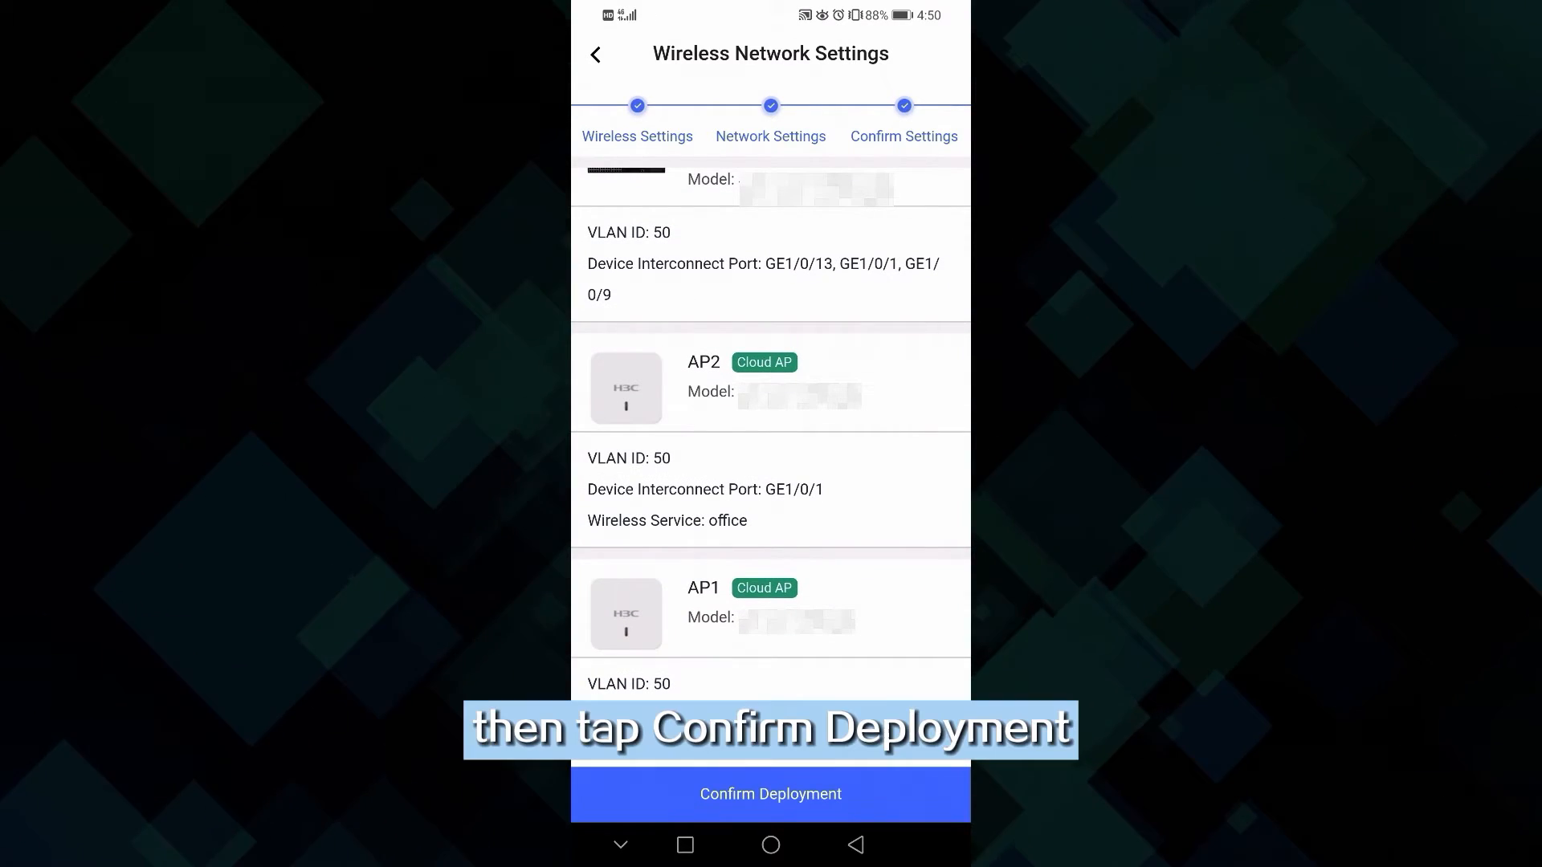
left_click(769, 794)
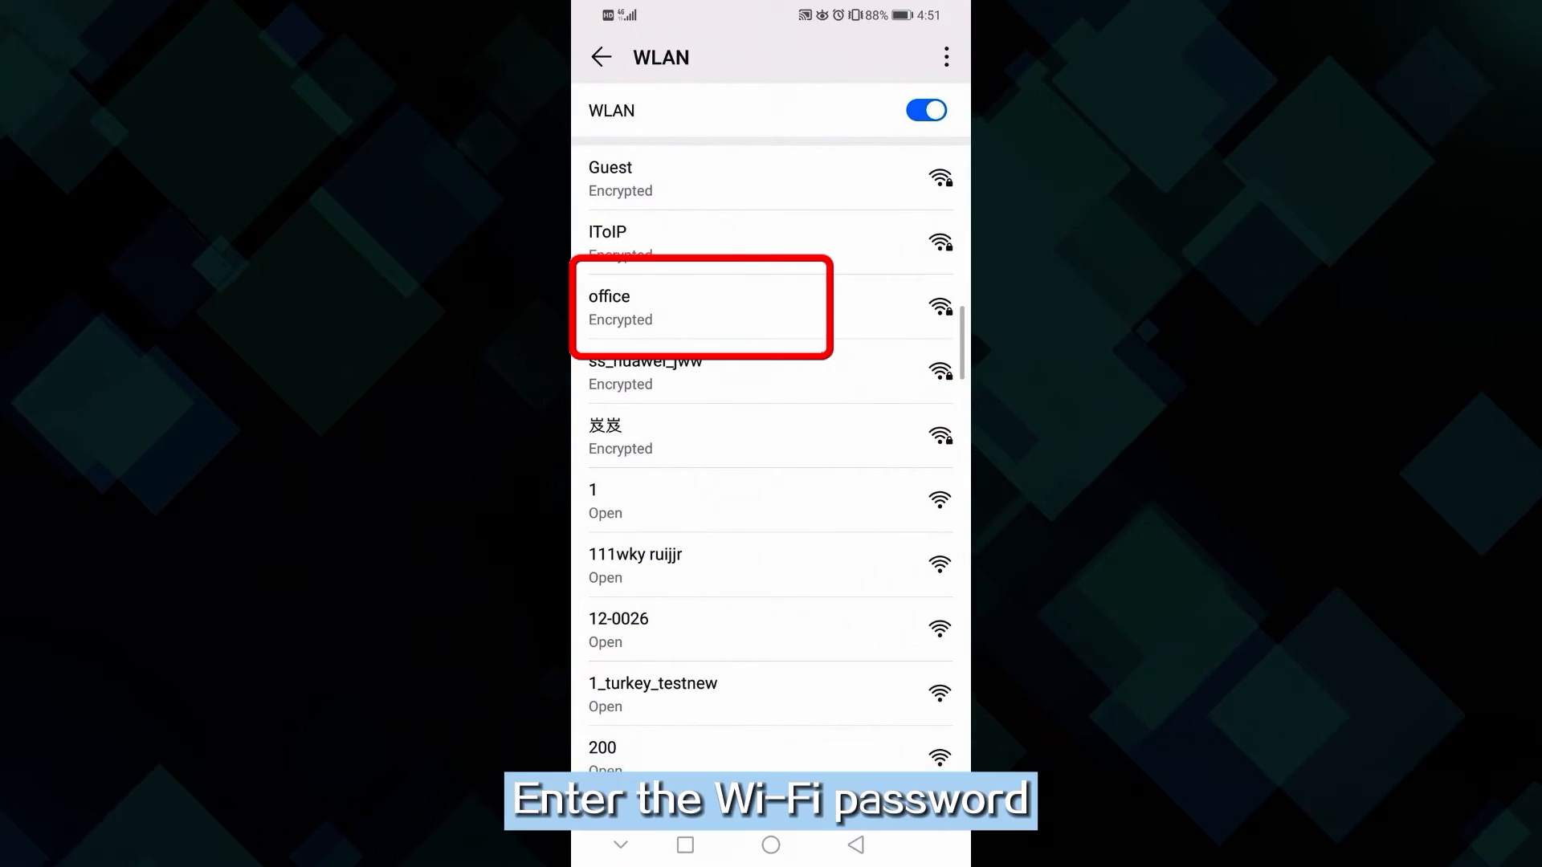
- Join the 'office' Wi-Fi from the WLAN list and load the H3C website to verify Internet access
left_click(702, 306)
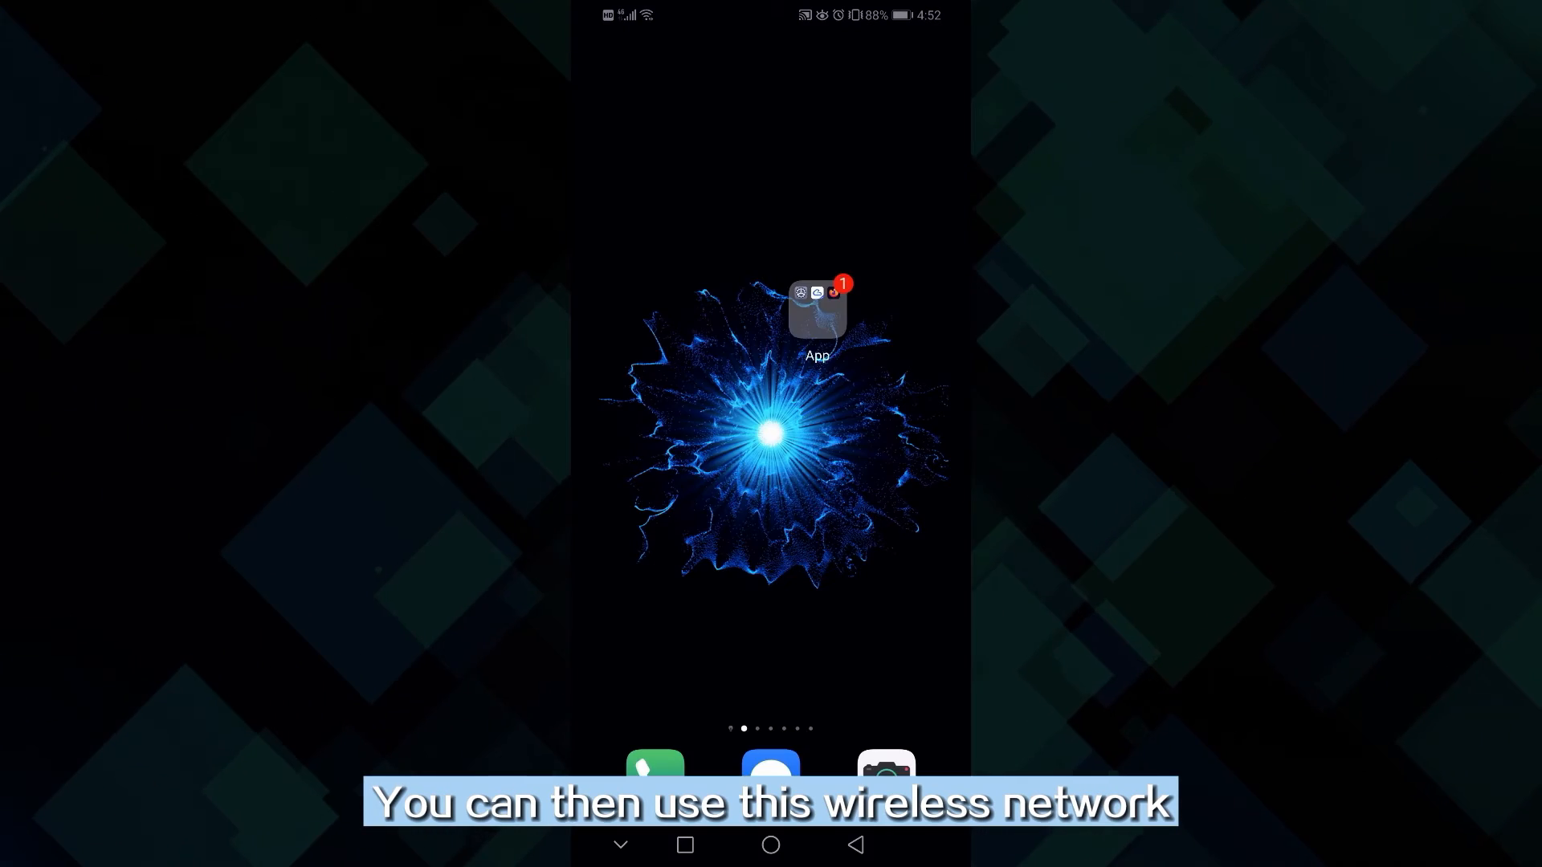
left_click(818, 308)
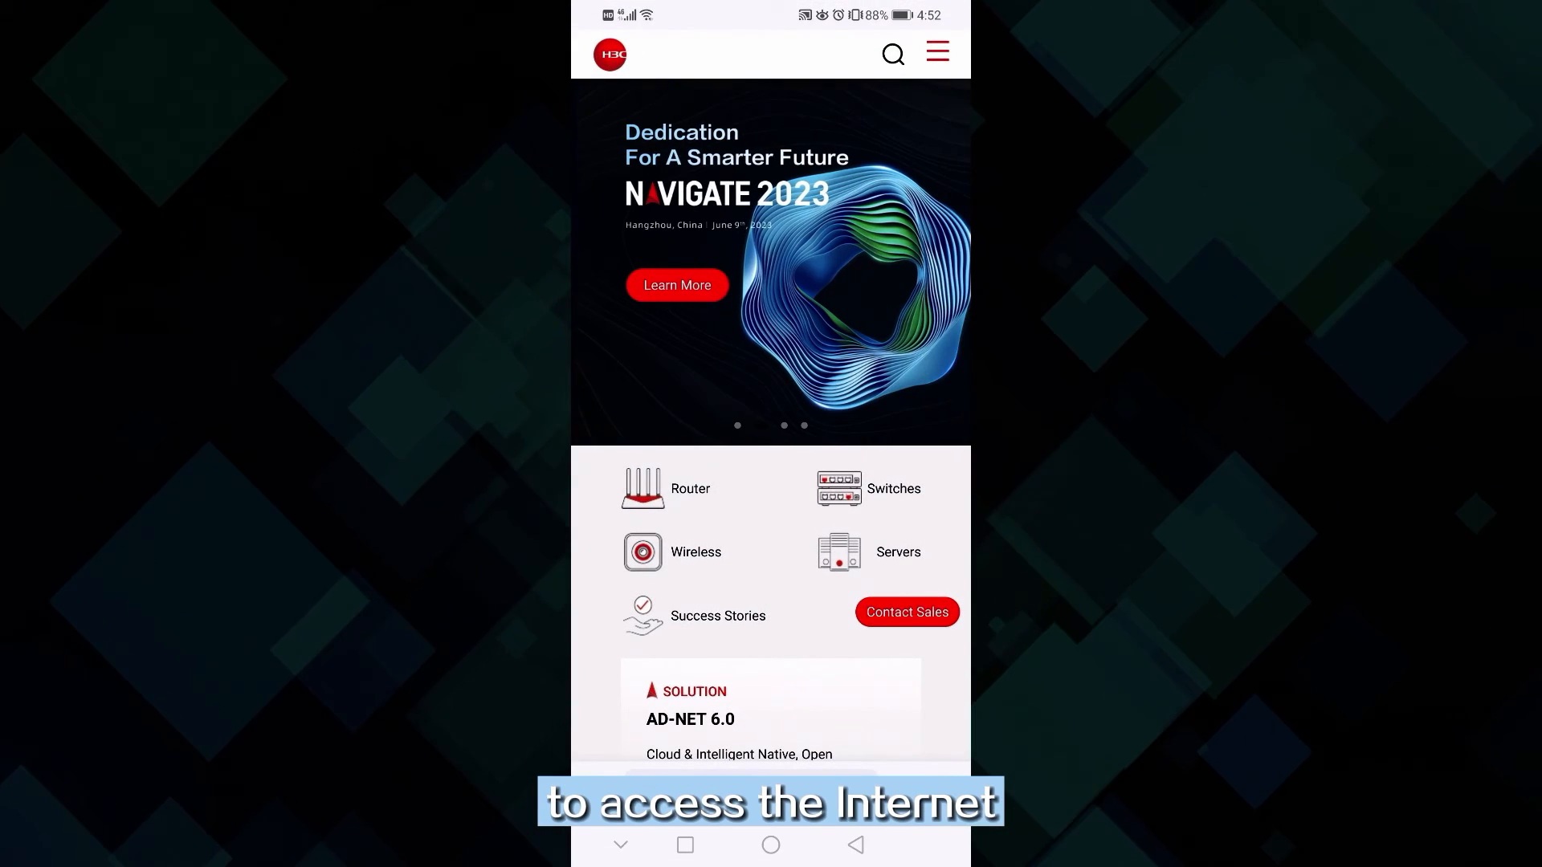